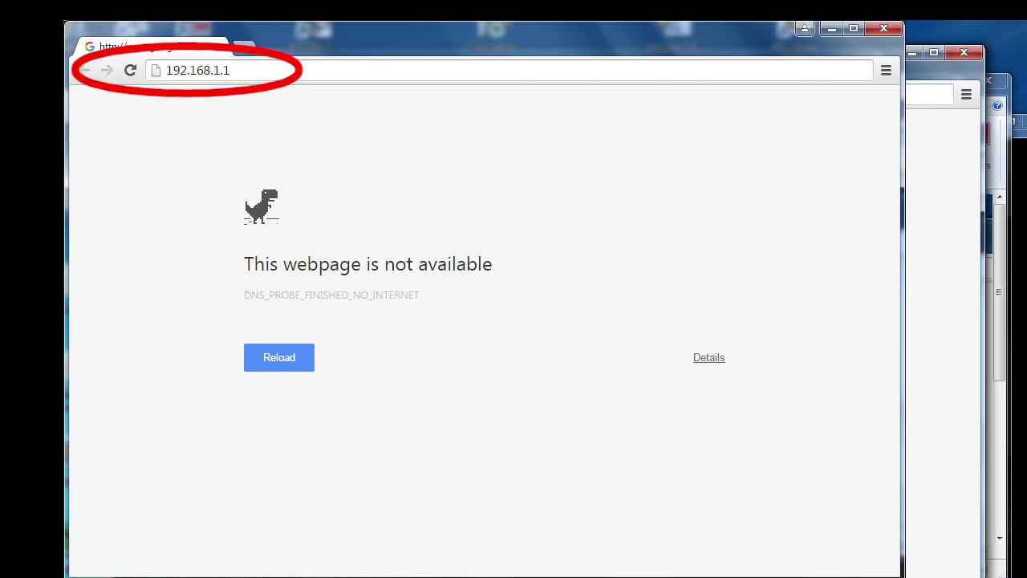
Log in to the router at 192.168.1.1 with admin credentials and view its Basic Setup page.
click(279, 356)
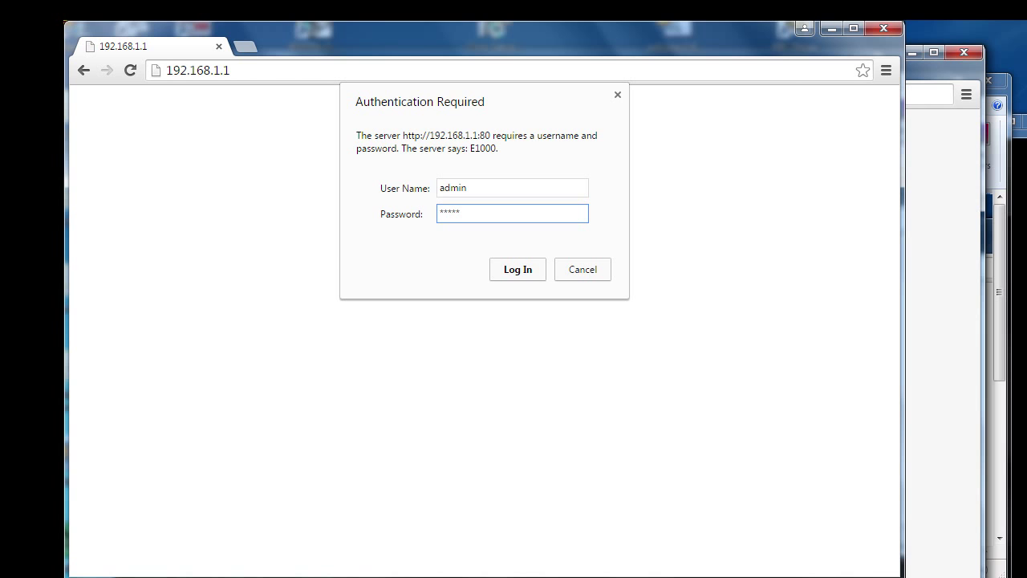
click(517, 270)
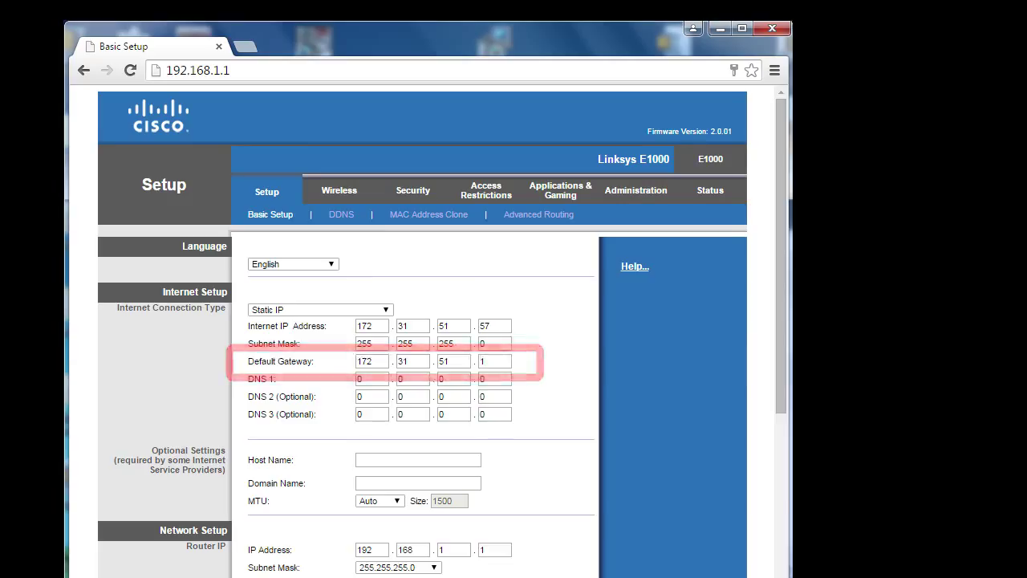
click(419, 190)
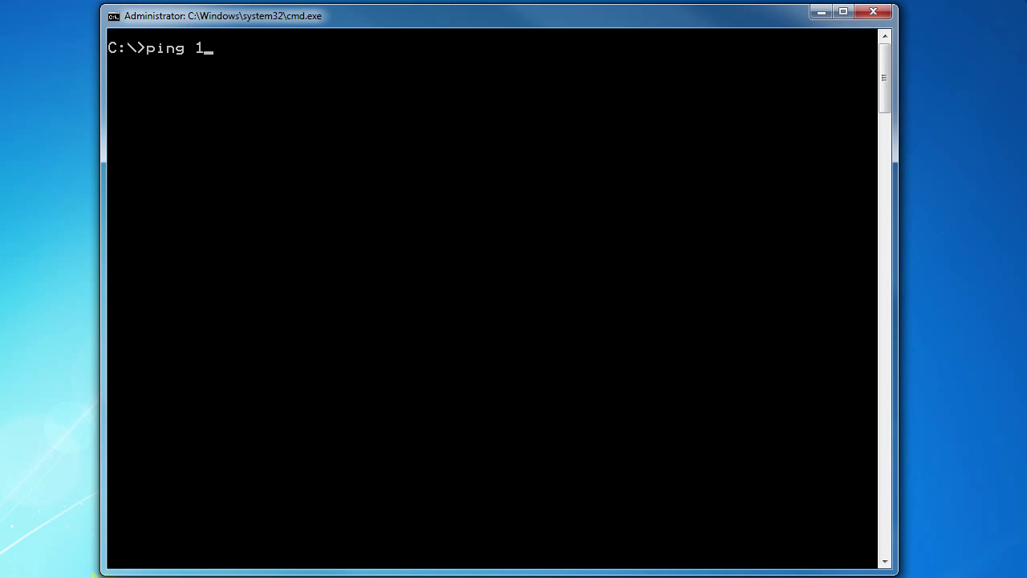
Ping the router's Internet address 172.31.51.57 from the command prompt.
text(72.31.51.57)
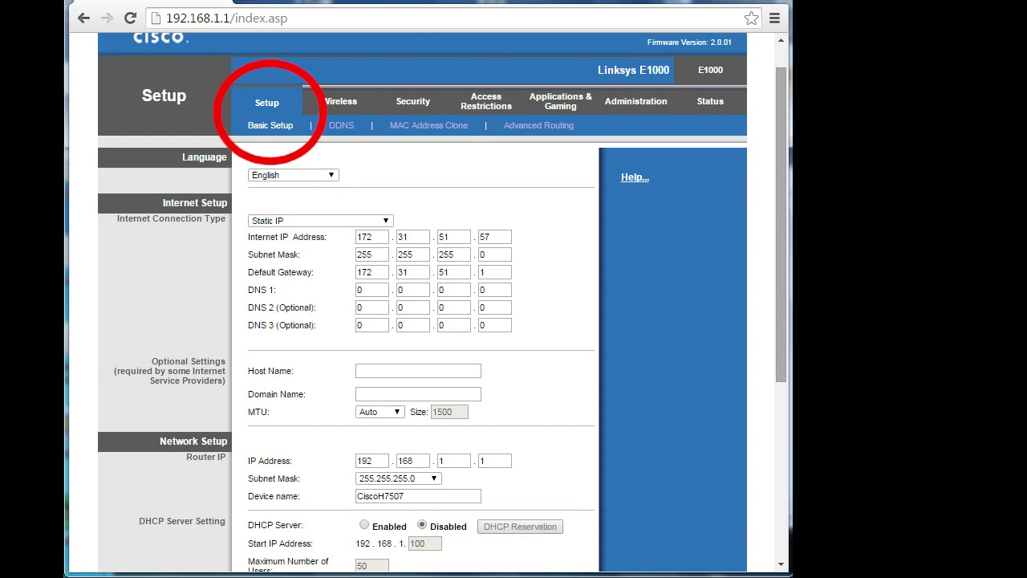
Navigate to the router's Single Port Forwarding rules listing CLICK1 and CLICK2 forwarding to port 25425.
click(267, 103)
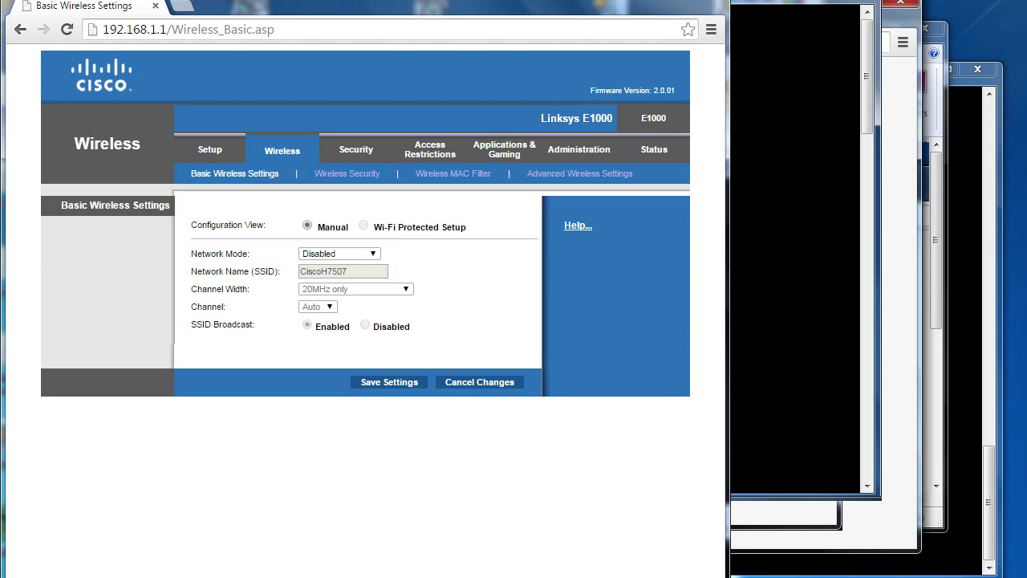
click(498, 150)
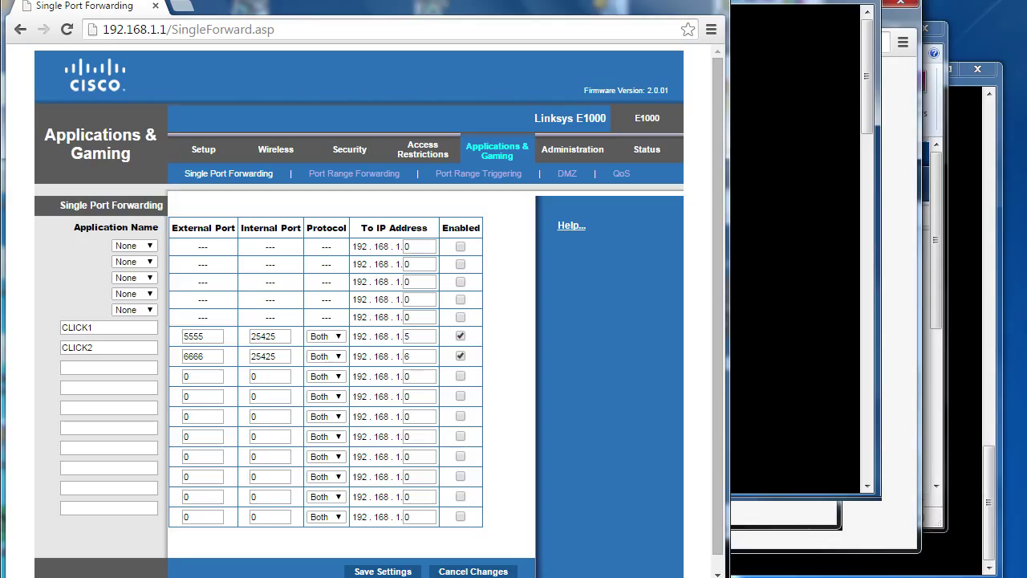
Review the CLICK1 rule forwarding external port 5555 to internal port 25425.
click(202, 336)
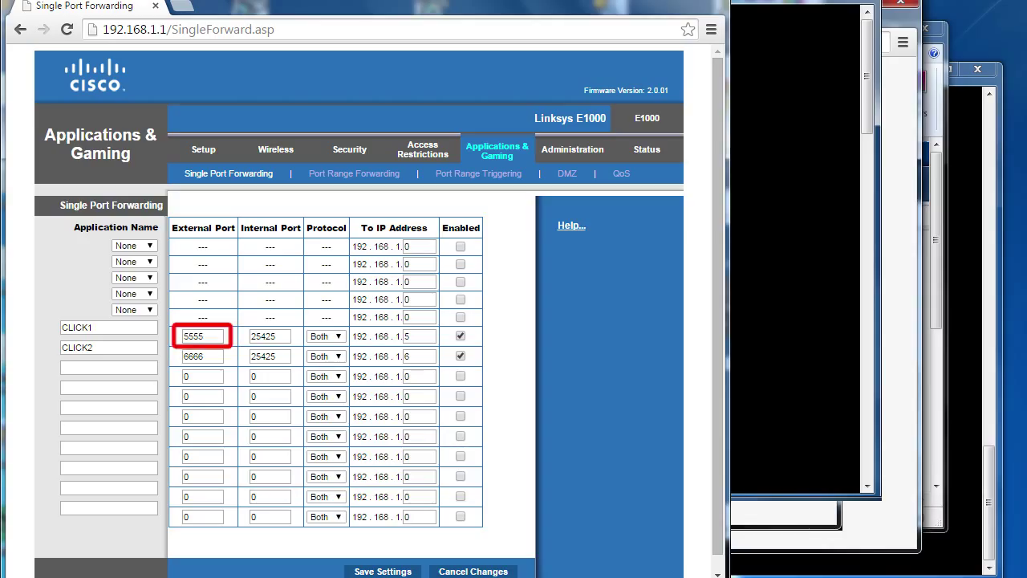
click(265, 335)
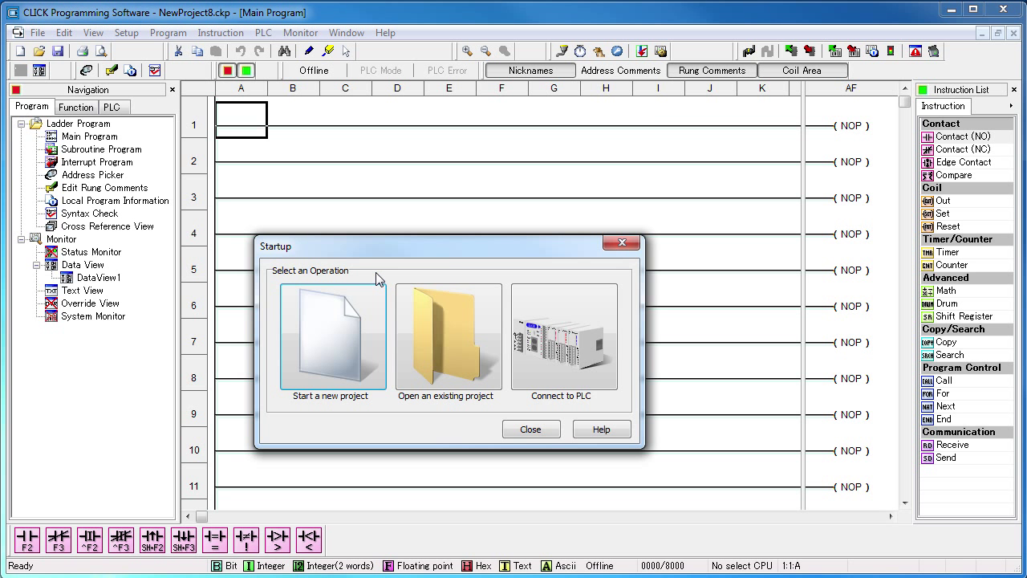
Start a PLC connection over Ethernet on the USB adapter, targeting a PLC outside this LAN.
click(565, 337)
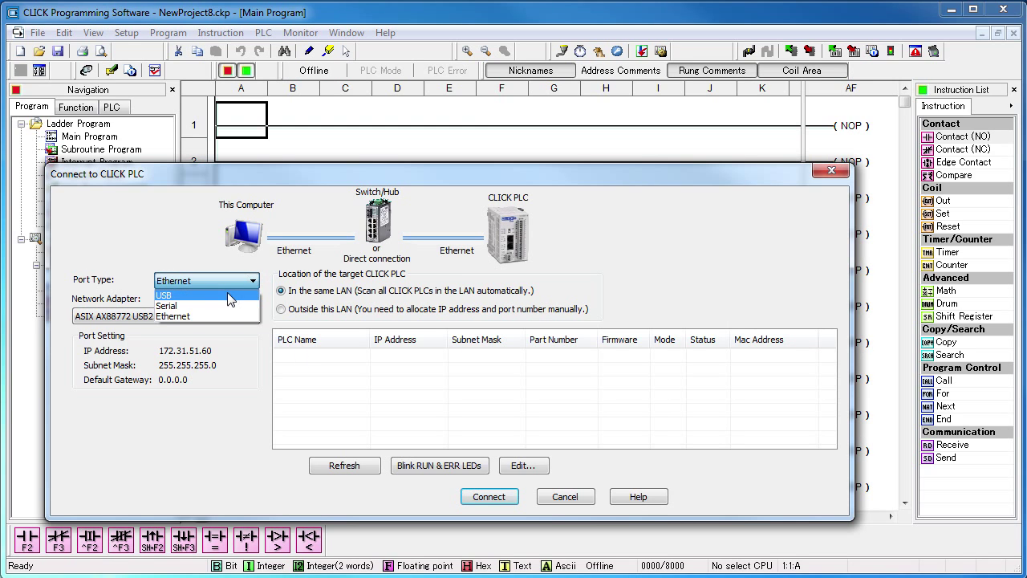
click(173, 279)
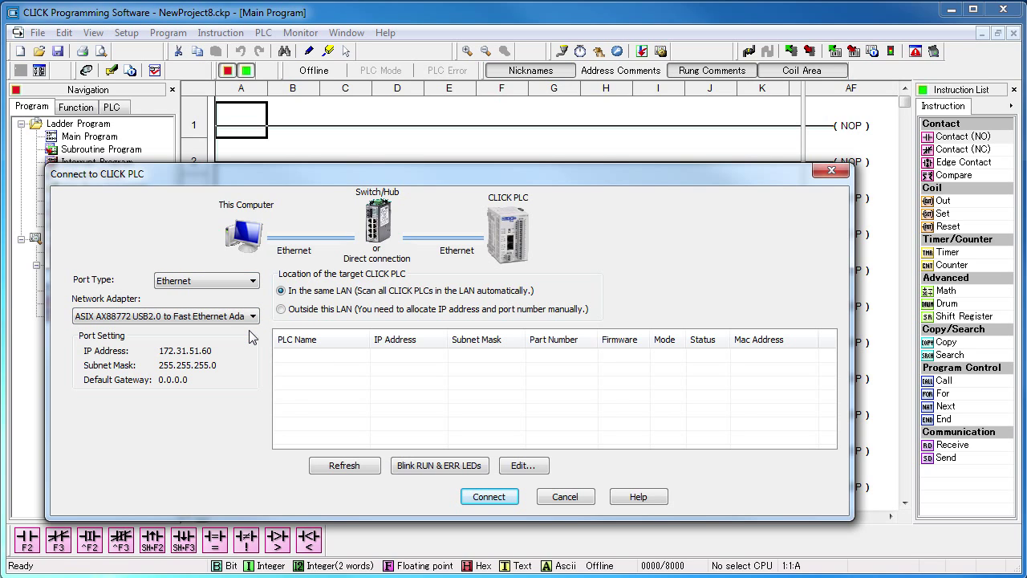
click(279, 309)
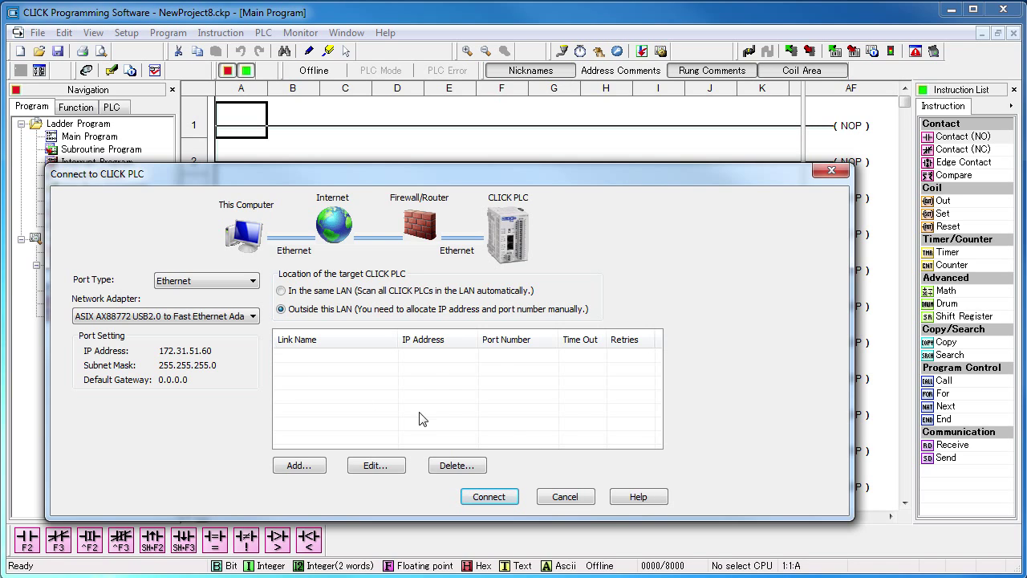
mouse_move(327, 469)
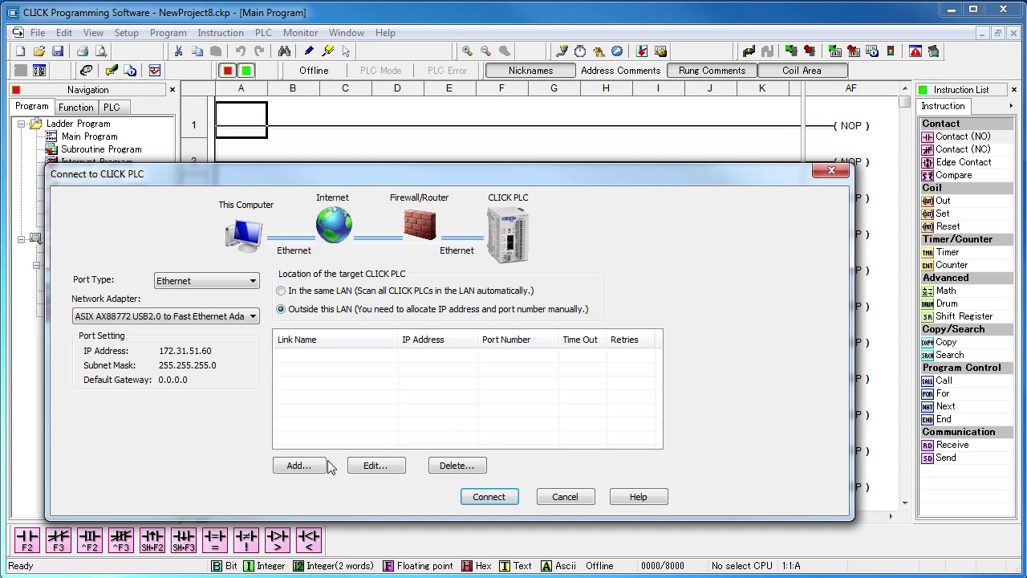
Add PLC link CLICK1 at 172.31.51.57 on port 5555.
click(299, 465)
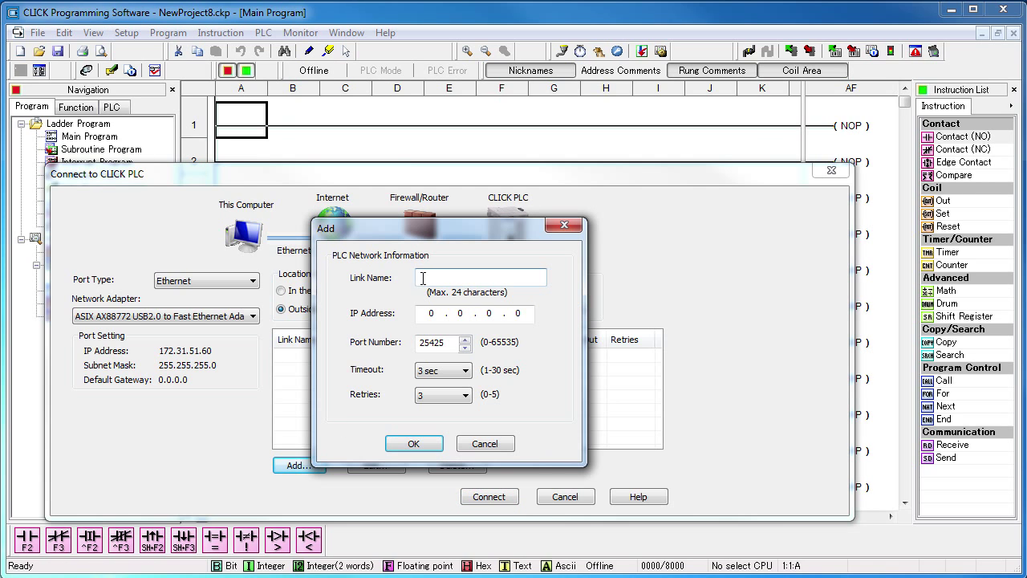
text(CLICK1)
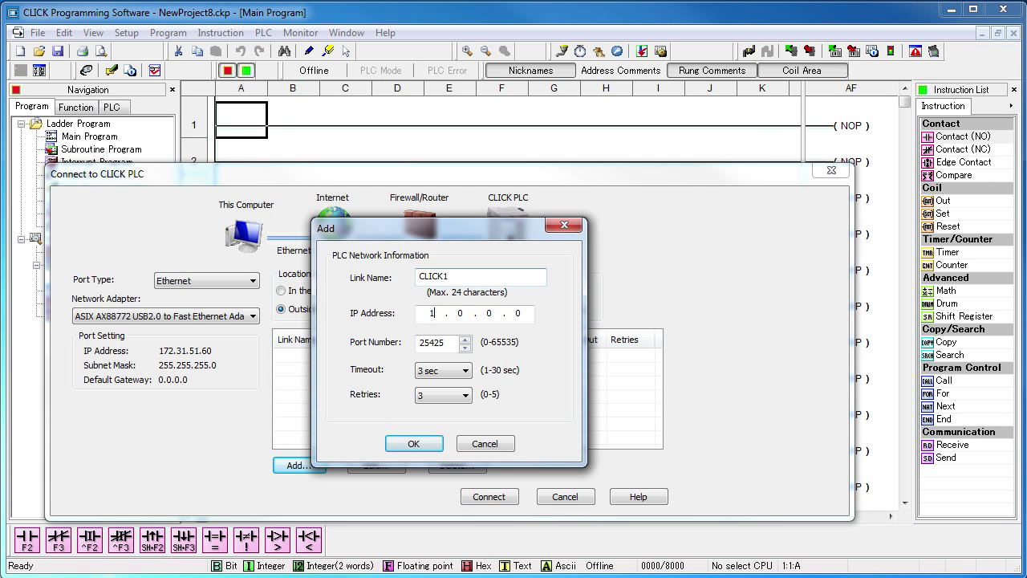
text(172.31.51.57)
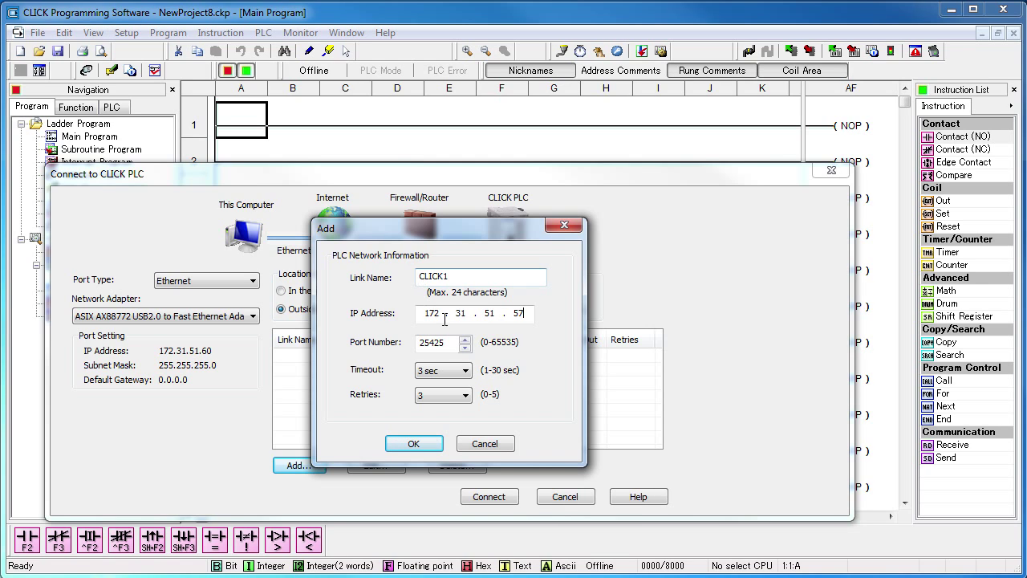
click(437, 344)
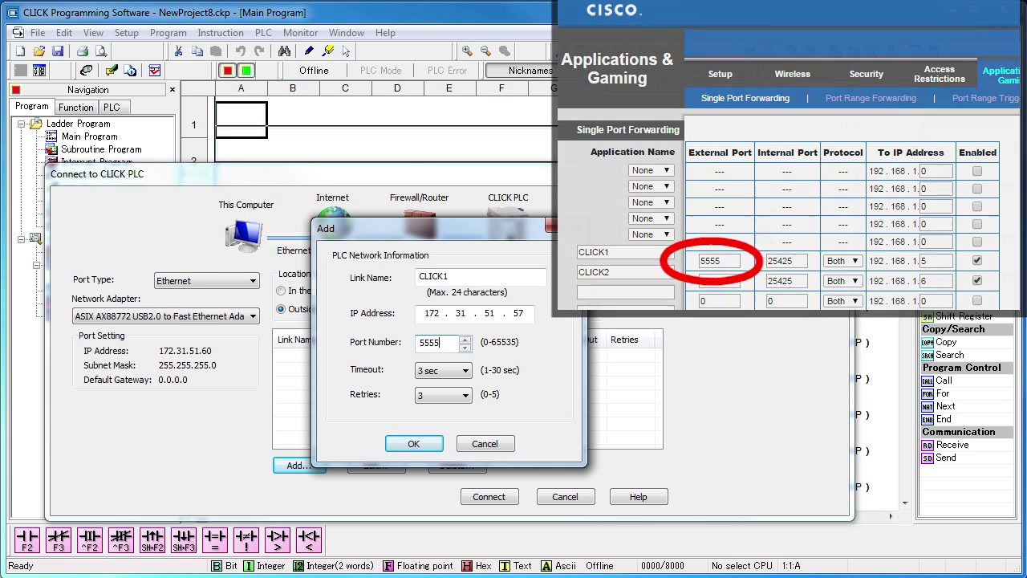
click(414, 443)
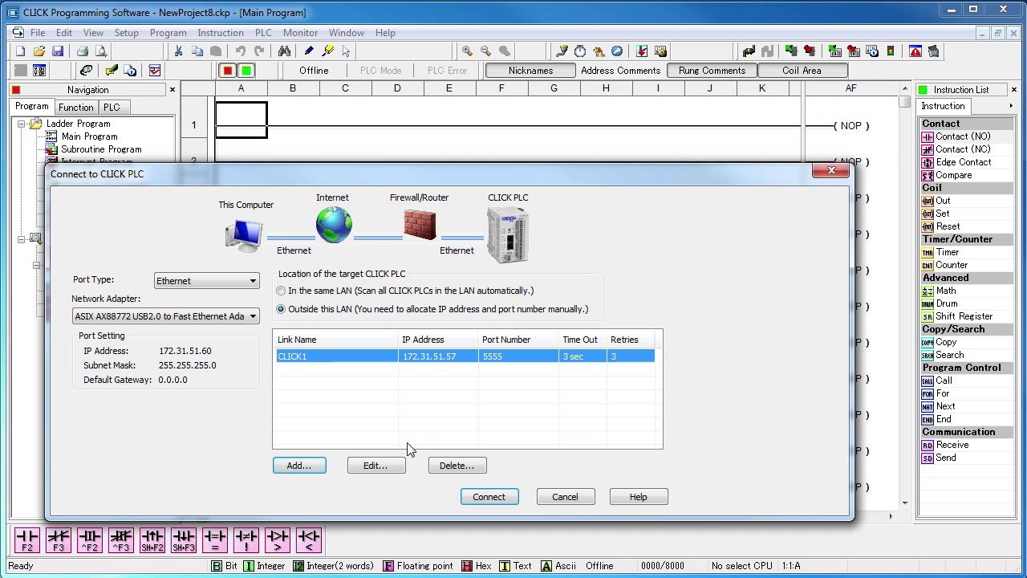
Add PLC link CLICK2 at 172.31.51.57 on port 6666.
click(298, 466)
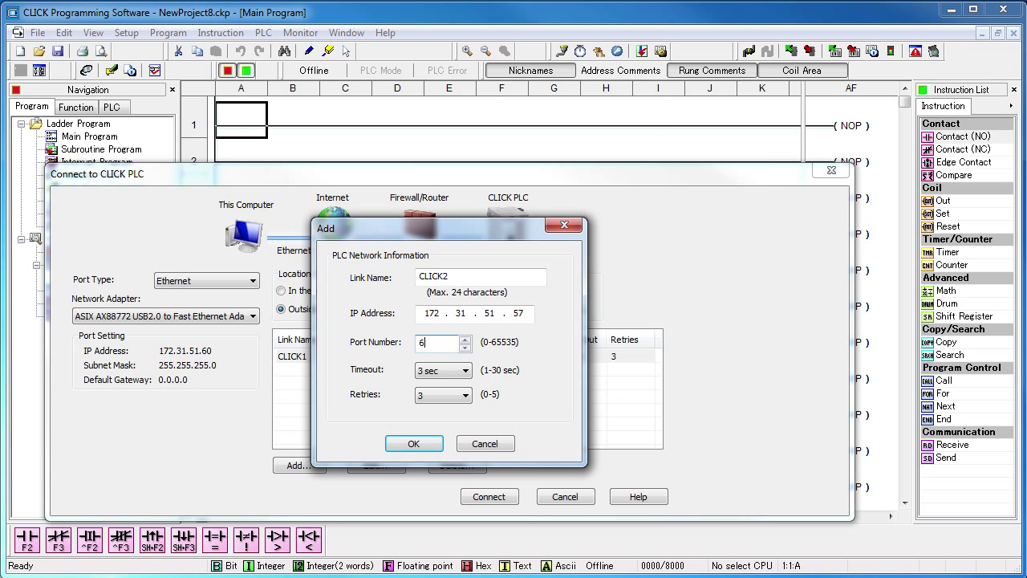
click(414, 443)
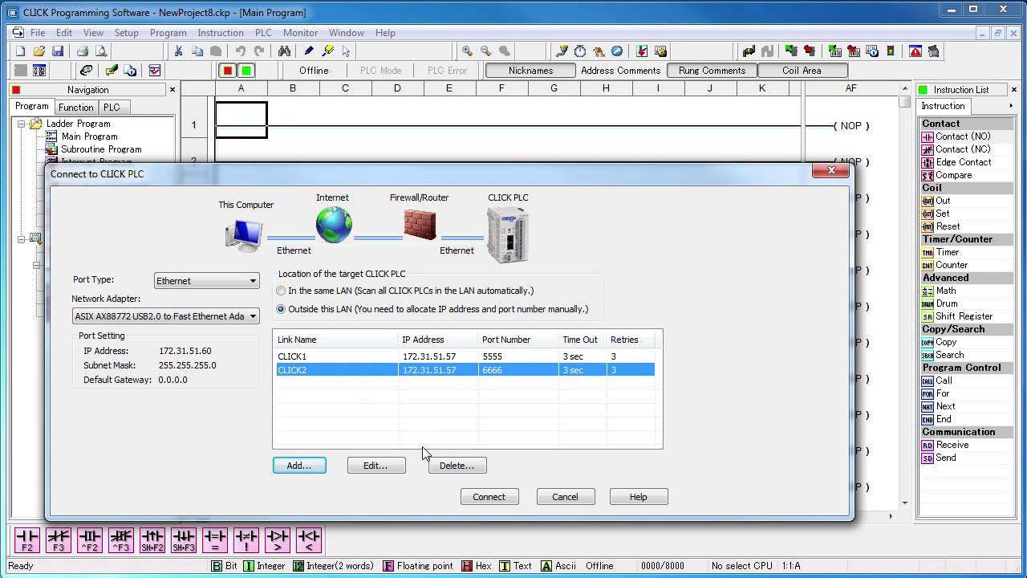
Go online with the PLC while keeping the software's project instead of reading the PLC's.
click(488, 496)
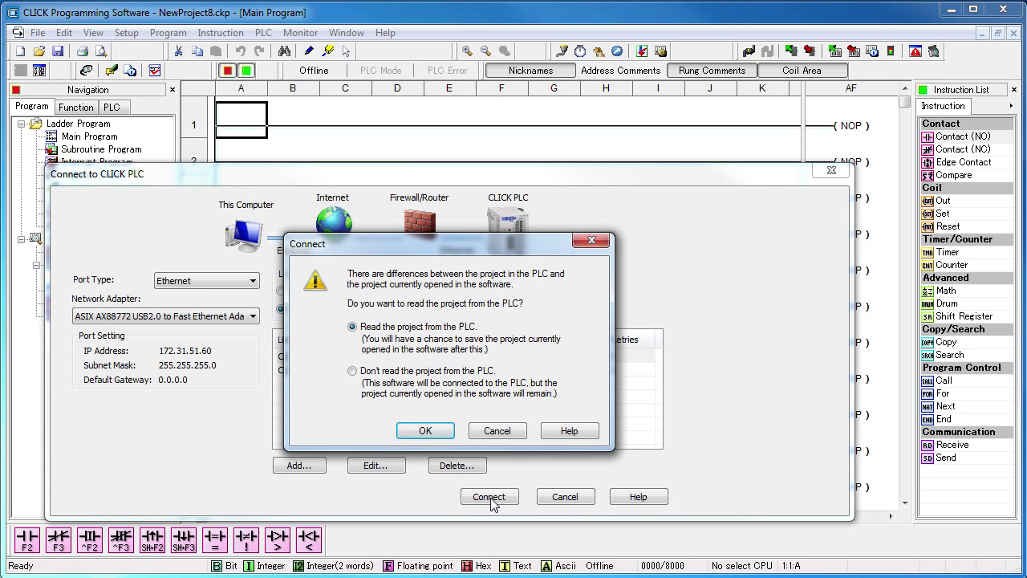
click(351, 371)
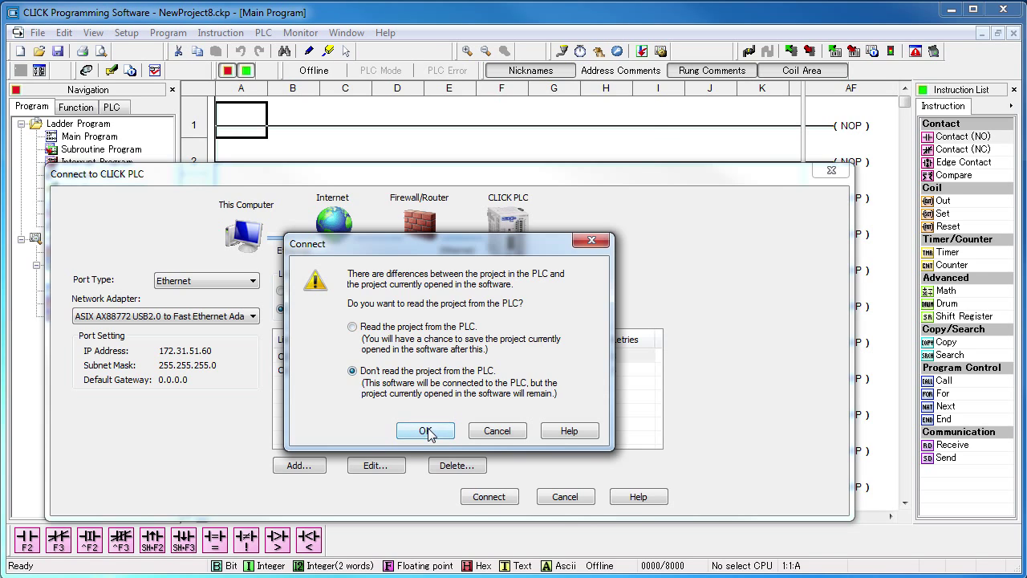
click(425, 430)
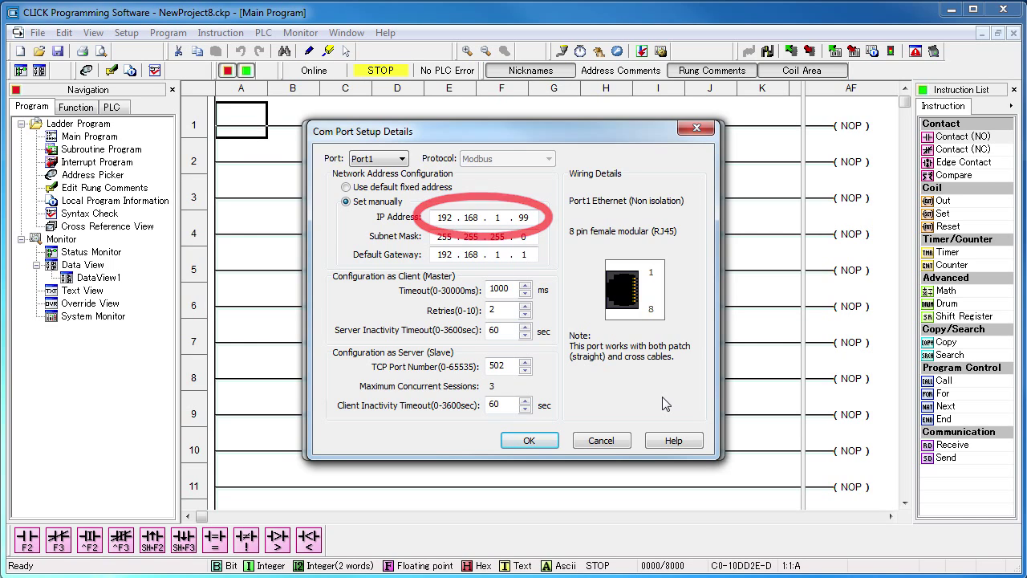
Write NewProject8 into the connected PLC, then disconnect from it.
click(530, 440)
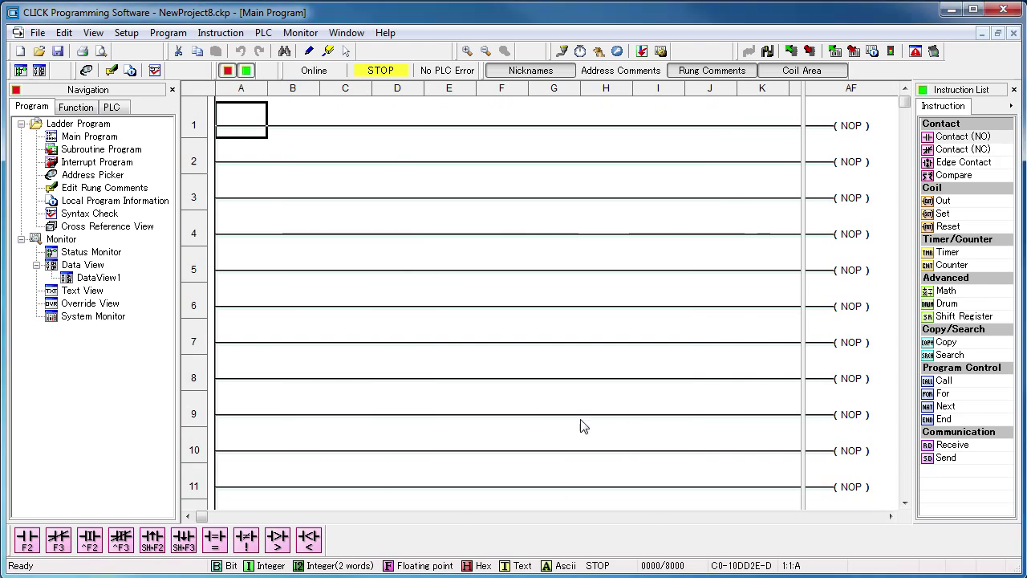
click(853, 51)
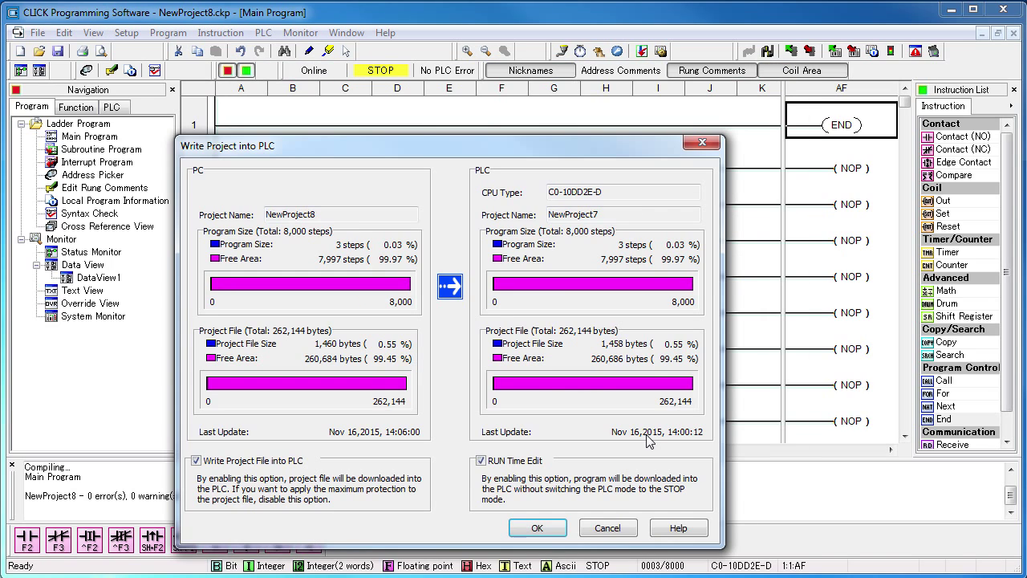
click(536, 526)
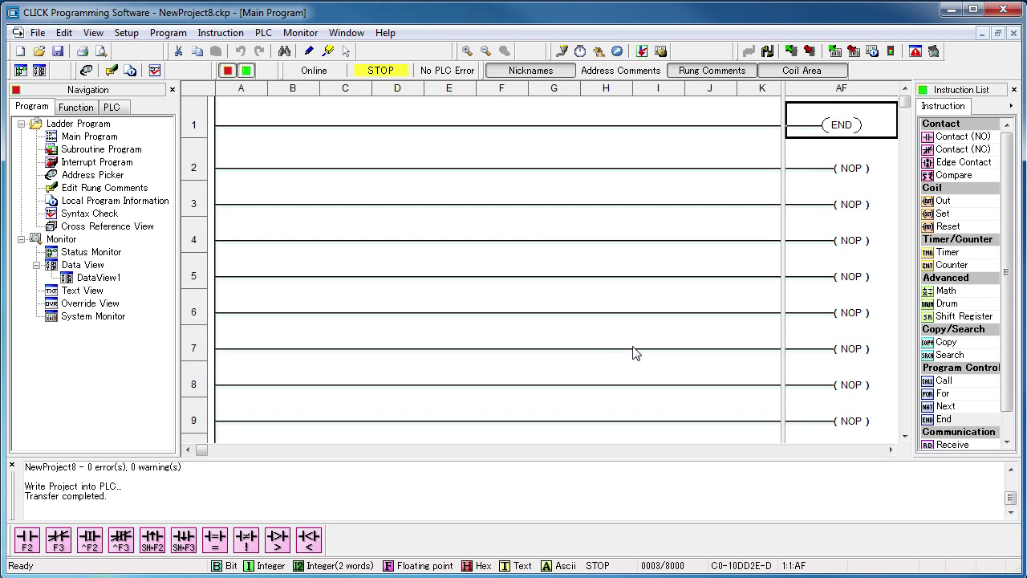
click(263, 32)
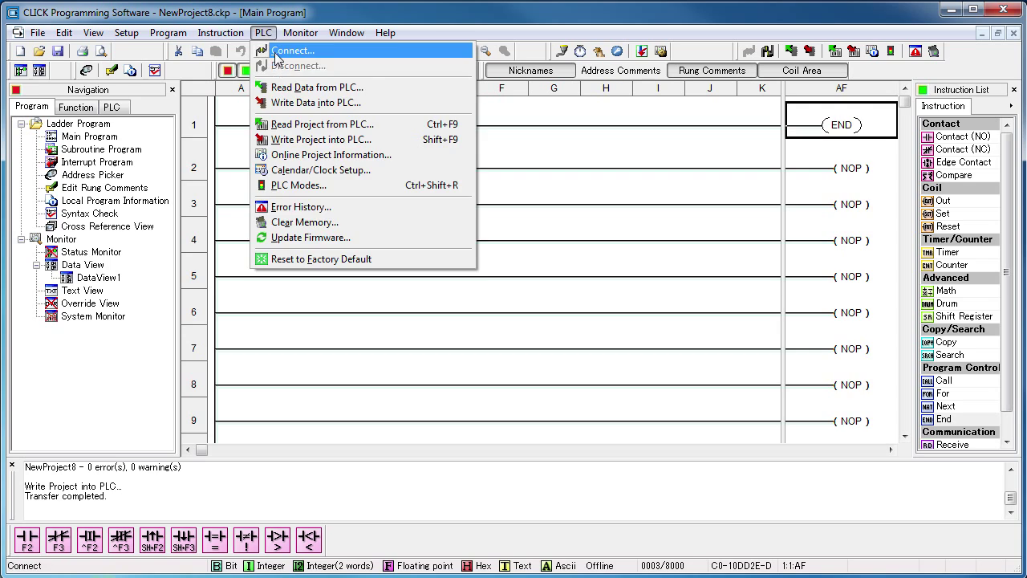
Connect to the CLICK2 link reading its project NewProject6, then review and close its COM port setup.
click(292, 50)
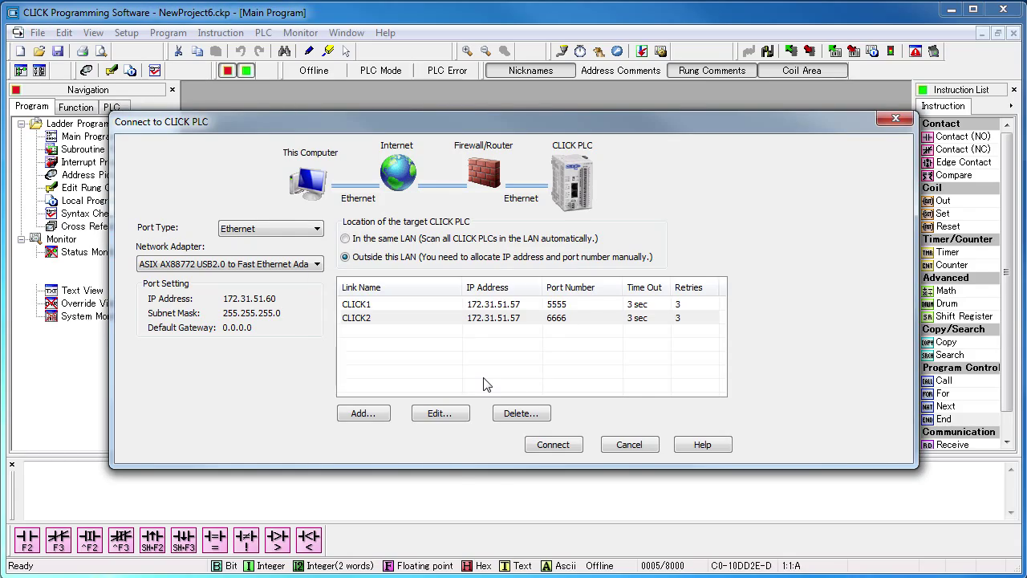
click(552, 443)
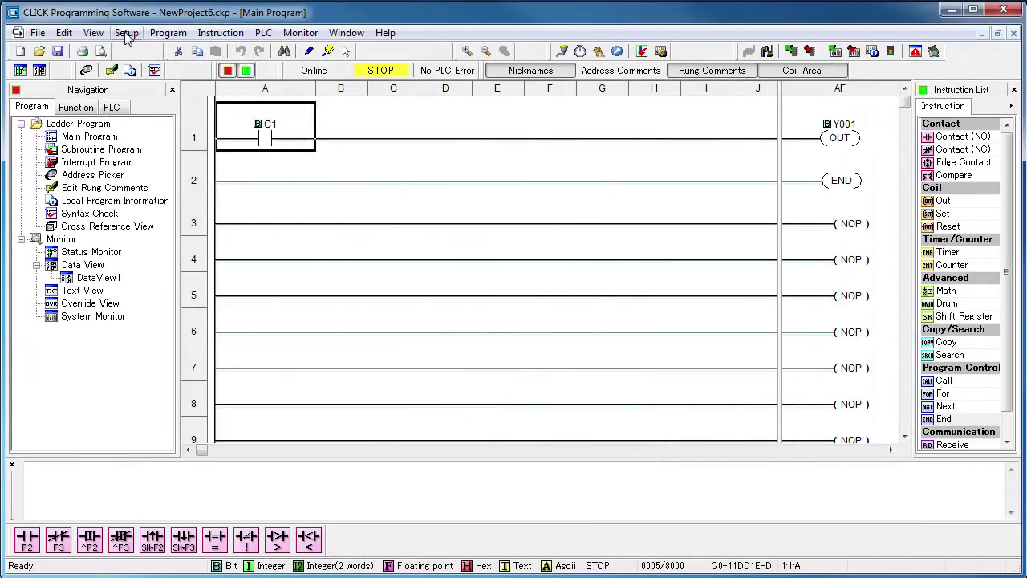
click(125, 33)
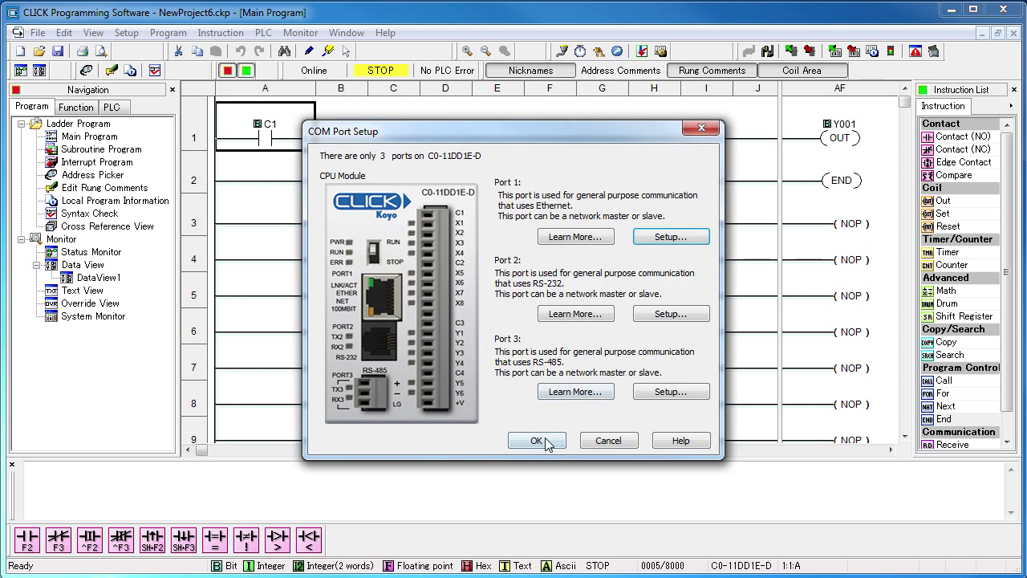
click(536, 440)
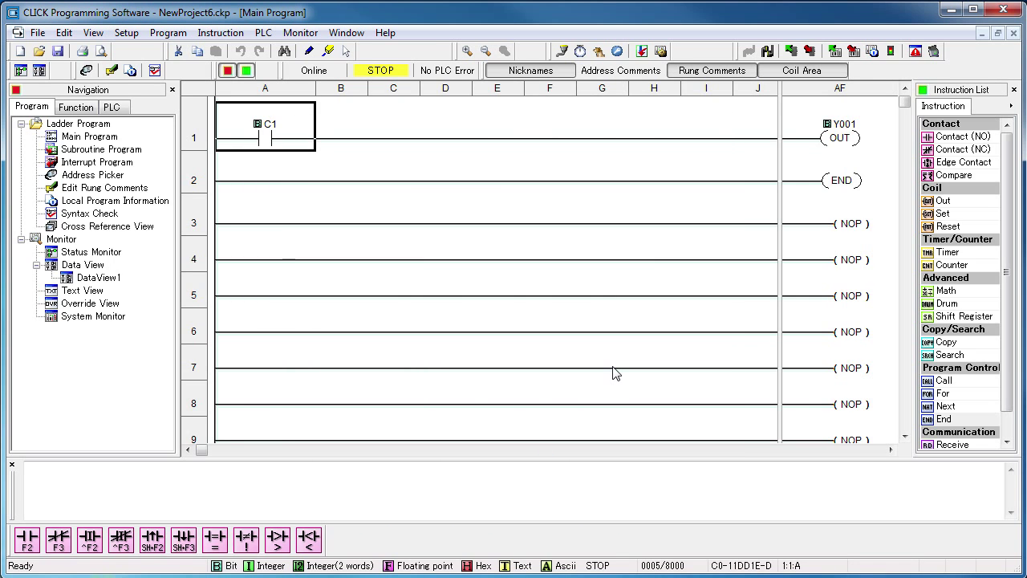